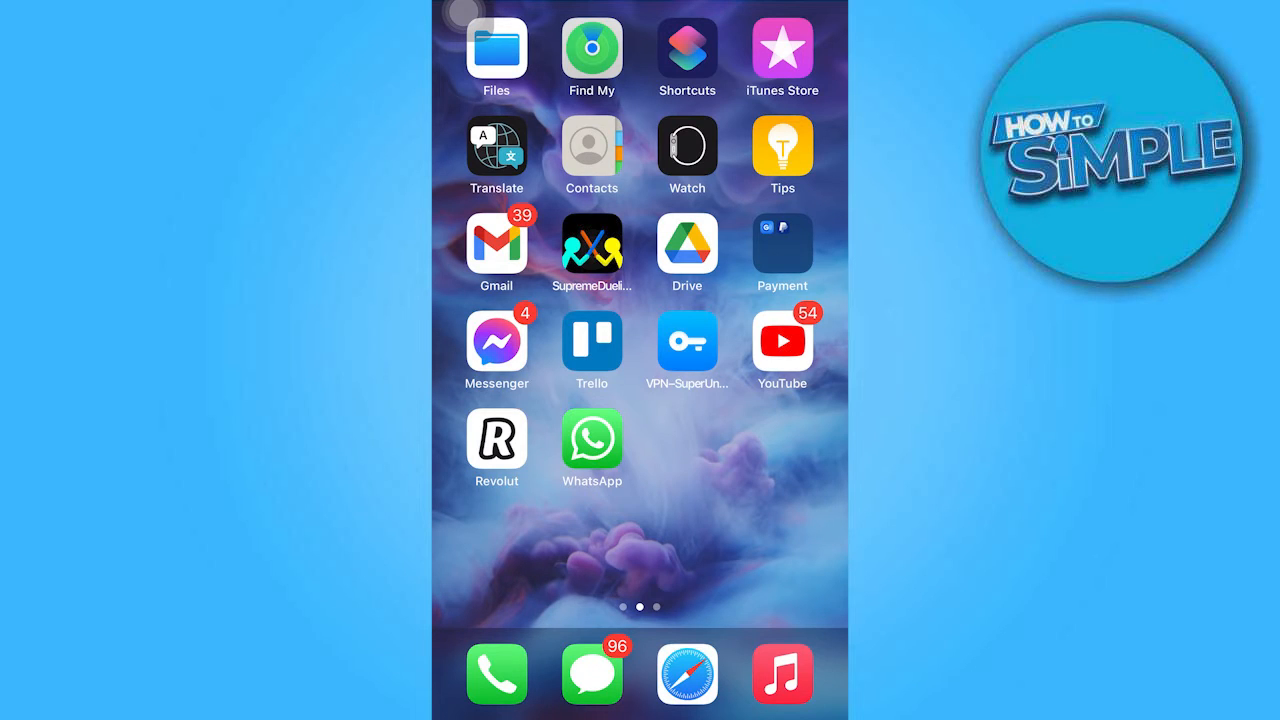
Launch WhatsApp from the iPhone home screen, landing on the Status page.
click(591, 440)
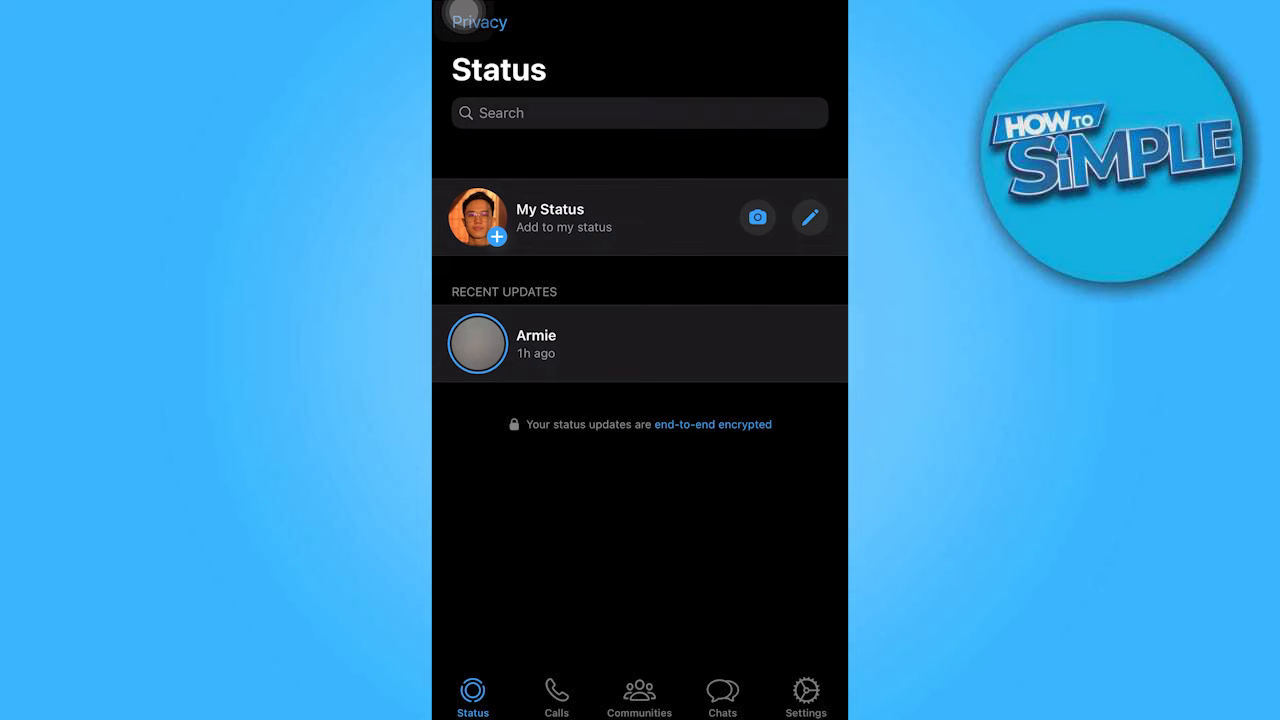
Switch to the Chats tab to show the group, own chat, and Armie conversations.
click(721, 695)
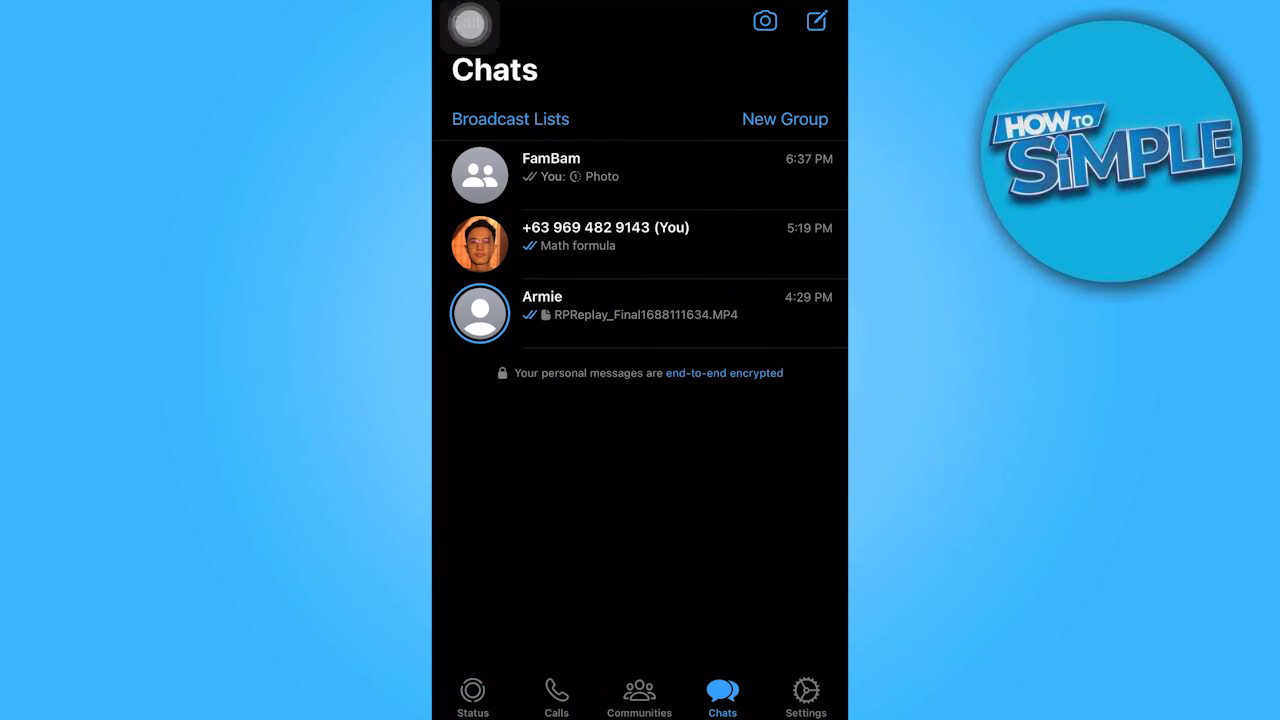